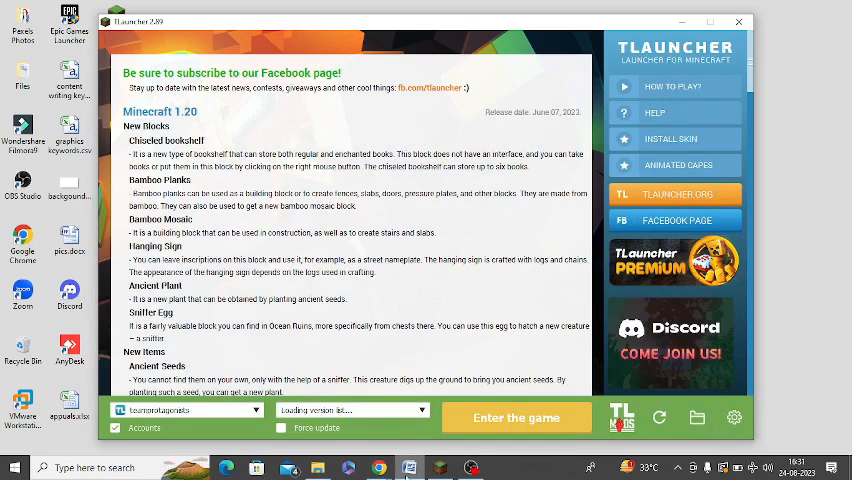
- Open tlauncher.org in Chrome from the launcher's website link
{"action": "left_click", "coordinate": [378, 468]}
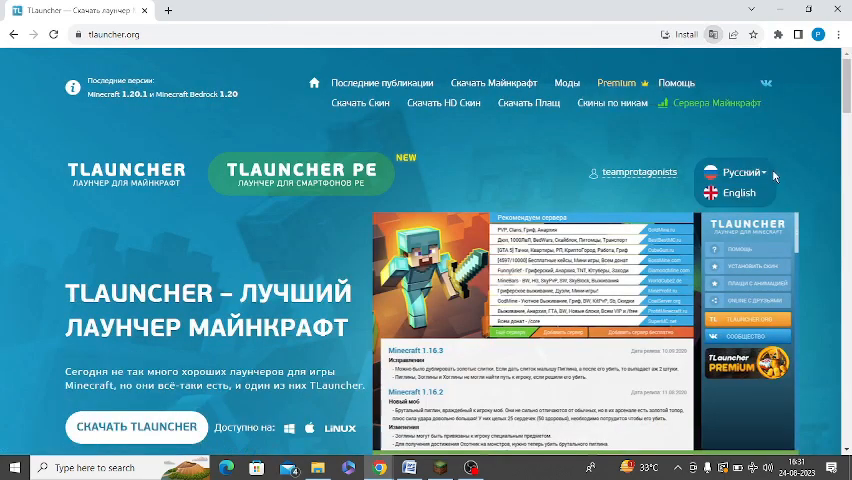
- Switch tlauncher.org from Russian to English via the language dropdown
{"action": "left_click", "coordinate": [740, 192]}
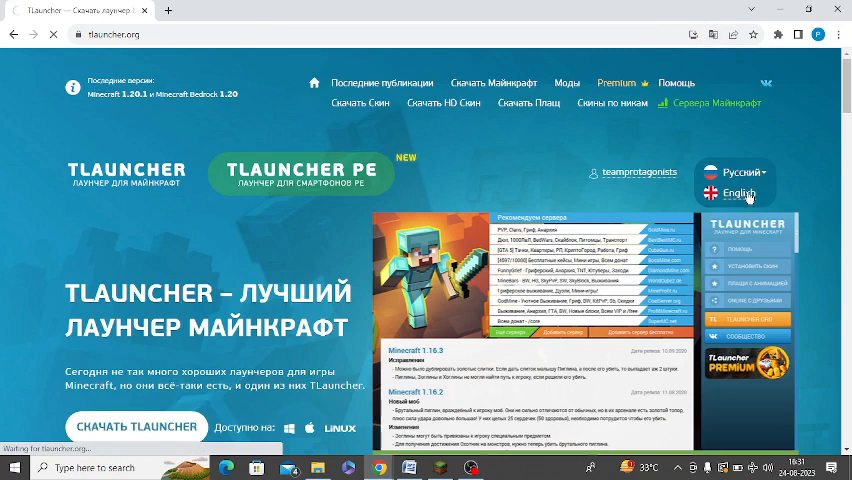
{"action": "left_click", "coordinate": [740, 192]}
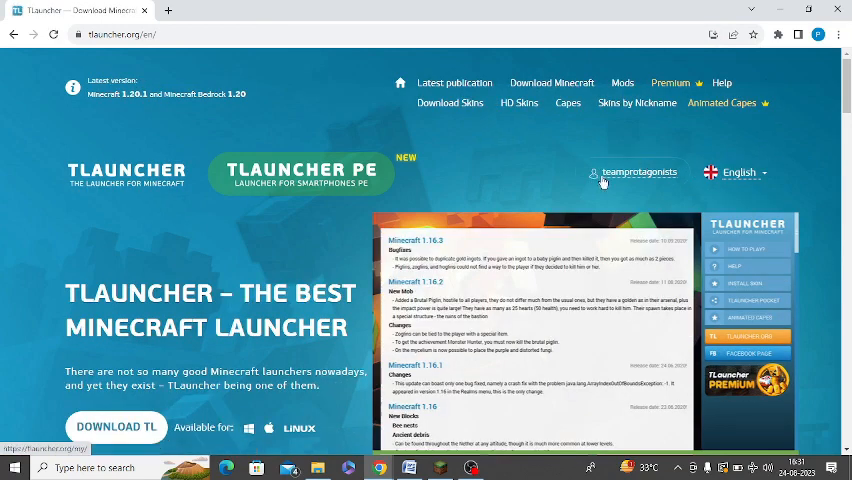
{"action": "mouse_move", "coordinate": [604, 198]}
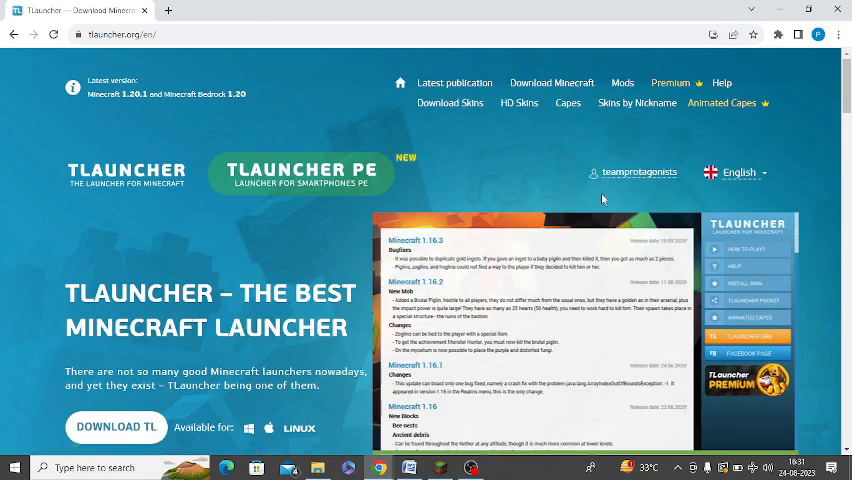
{"action": "mouse_move", "coordinate": [640, 172]}
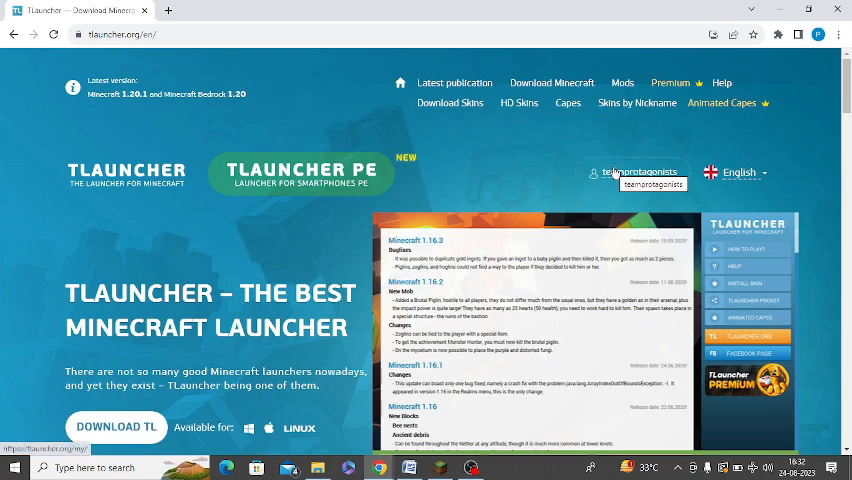
{"action": "mouse_move", "coordinate": [520, 120]}
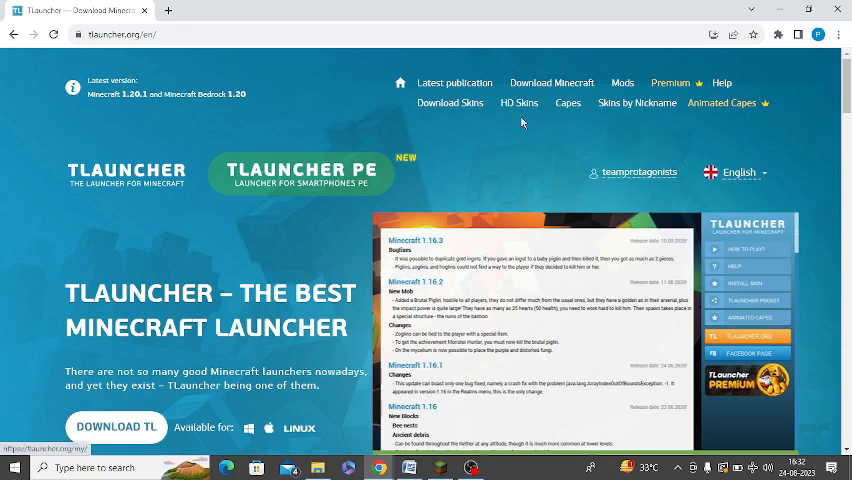
{"action": "left_click", "coordinate": [518, 104]}
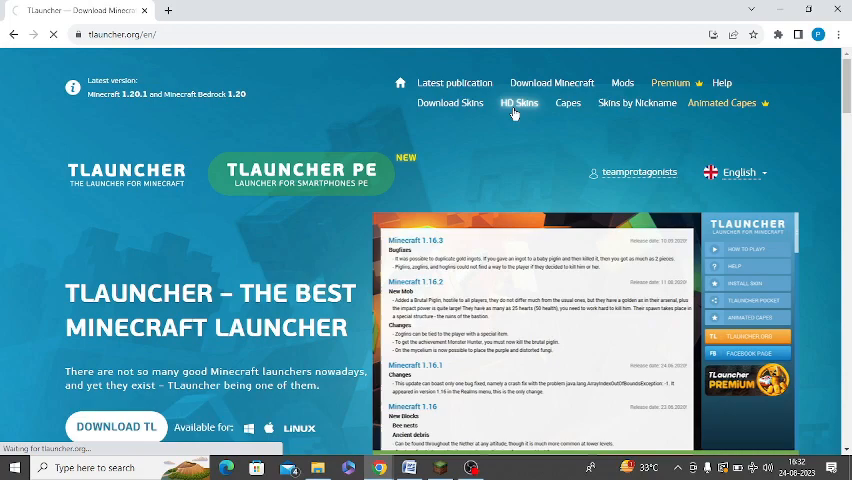
- Download the first skin in the HD Skins catalogue as a PNG file
{"action": "left_click", "coordinate": [518, 102]}
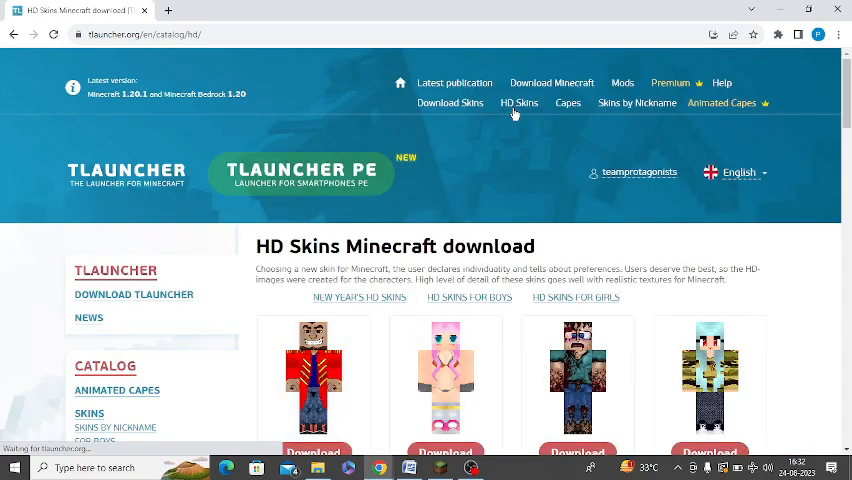
{"action": "scroll", "scroll_direction": "down", "scroll_amount": 3}
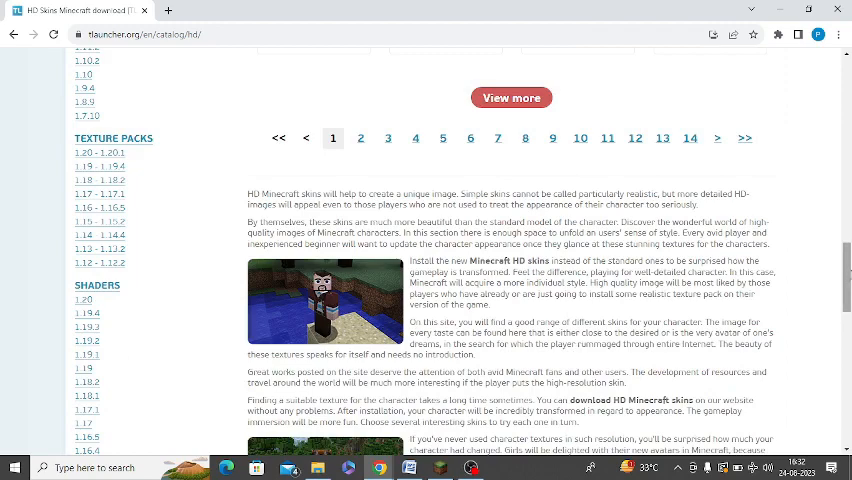
{"action": "mouse_move", "coordinate": [736, 152]}
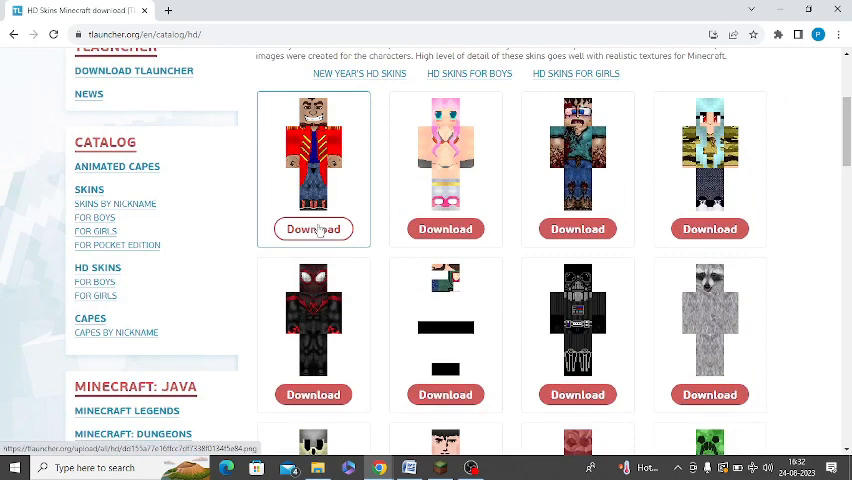
{"action": "left_click", "coordinate": [312, 228]}
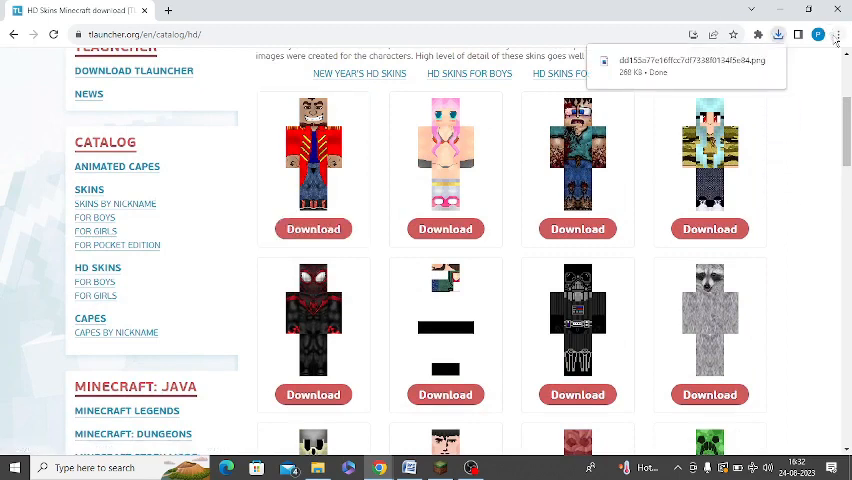
{"action": "left_click", "coordinate": [820, 34]}
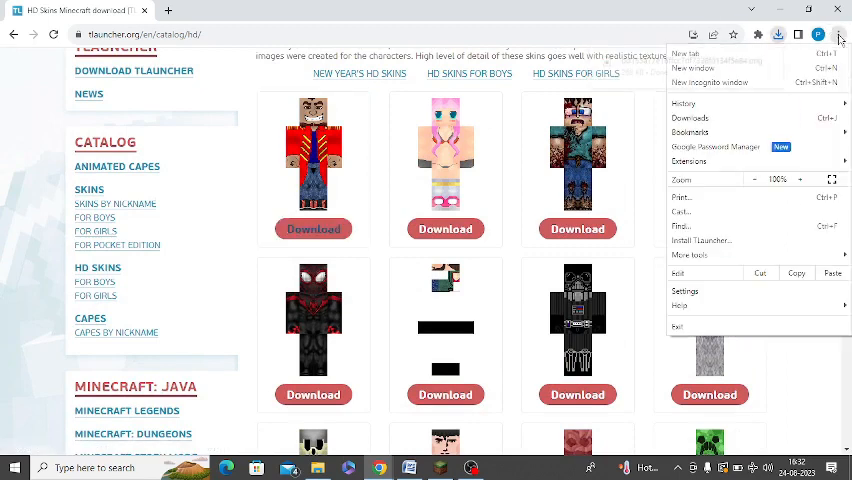
{"action": "mouse_move", "coordinate": [688, 118]}
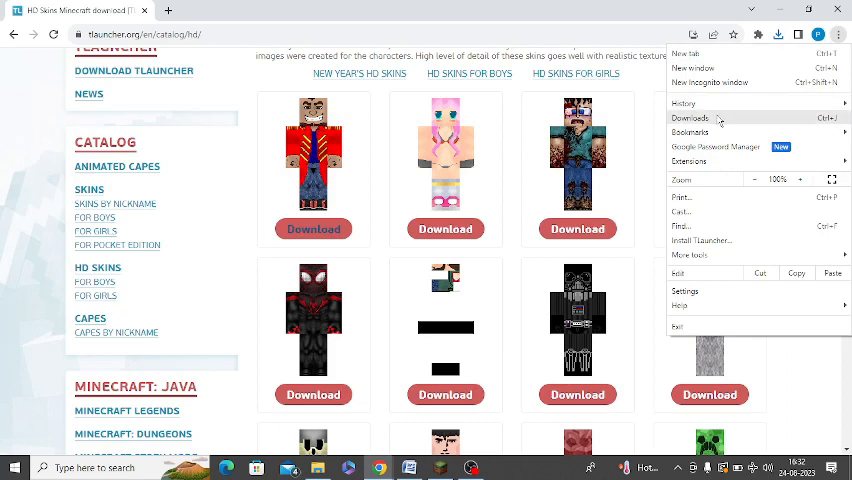
- Verify the skin PNG in Chrome's Downloads, then return to the HD Skins catalogue
{"action": "left_click", "coordinate": [688, 118]}
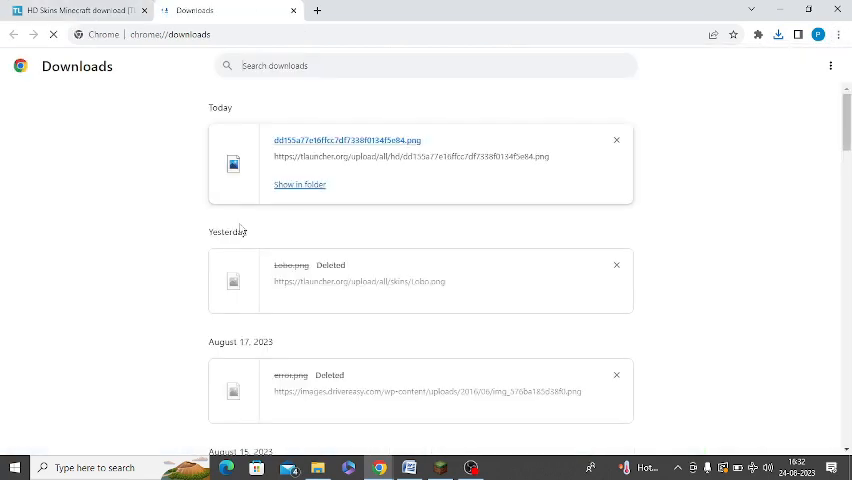
{"action": "left_click", "coordinate": [300, 184]}
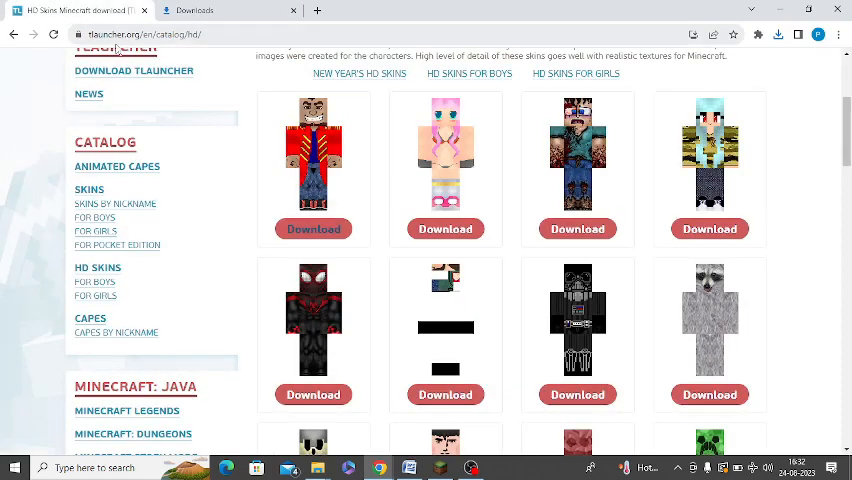
{"action": "scroll", "scroll_direction": "up", "scroll_amount": 3}
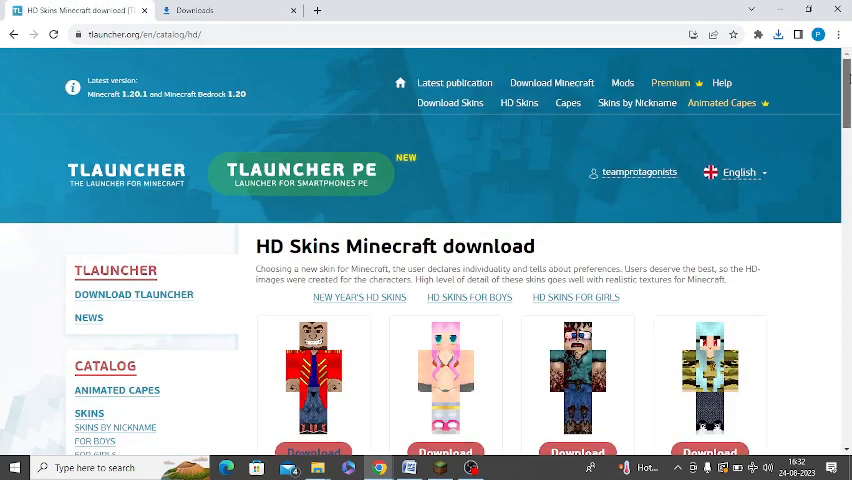
- Open the account's User area showing the current skin and inactive Premium
{"action": "left_click", "coordinate": [738, 172]}
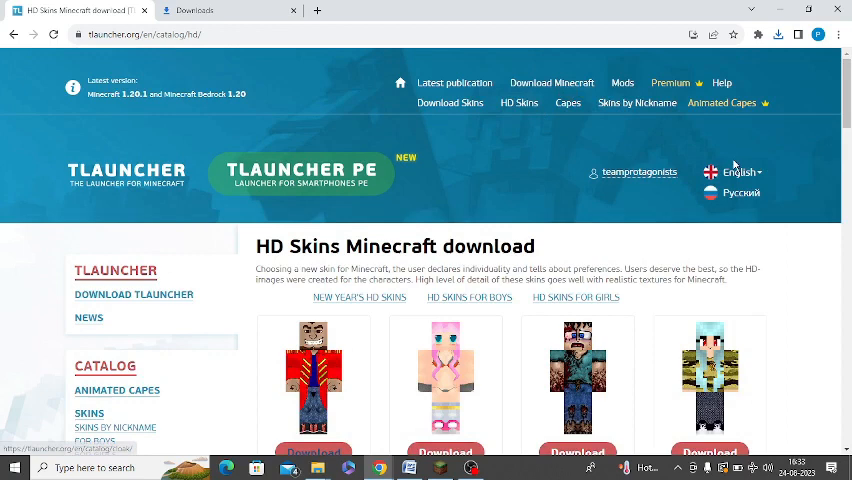
{"action": "left_click", "coordinate": [632, 172]}
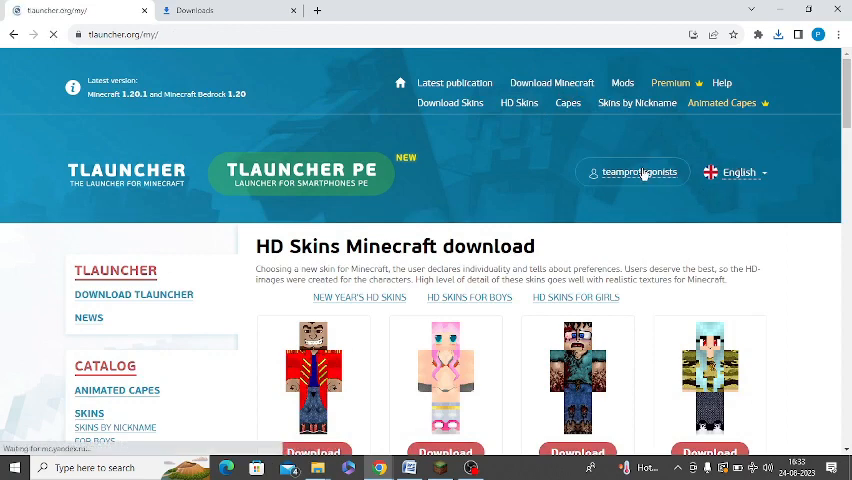
{"action": "left_click", "coordinate": [632, 172]}
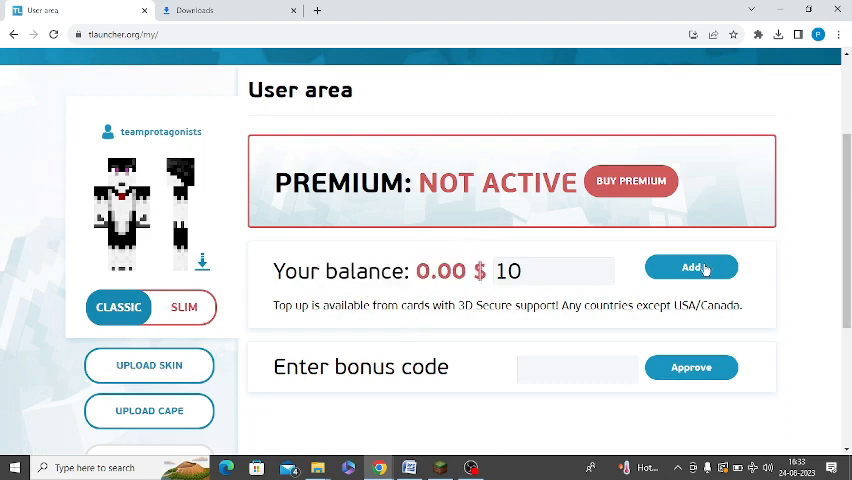
- Upload the downloaded skin PNG, getting a Premium status required notice
{"action": "left_click", "coordinate": [692, 268]}
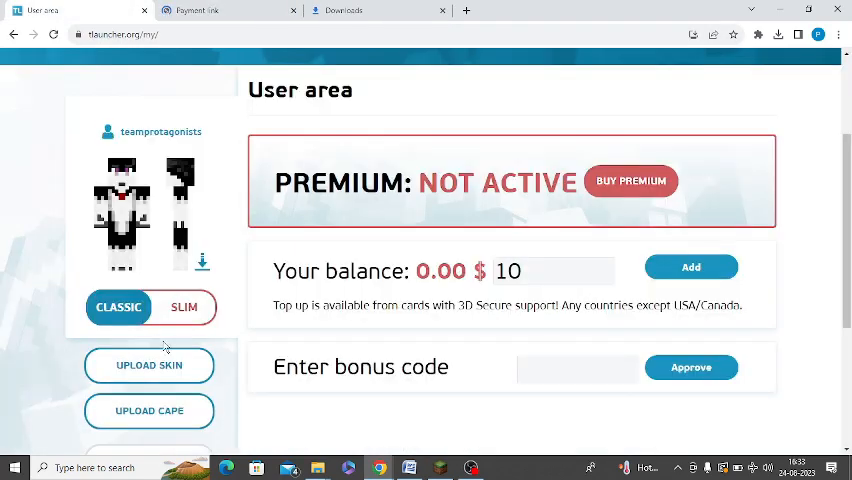
{"action": "left_click", "coordinate": [148, 364]}
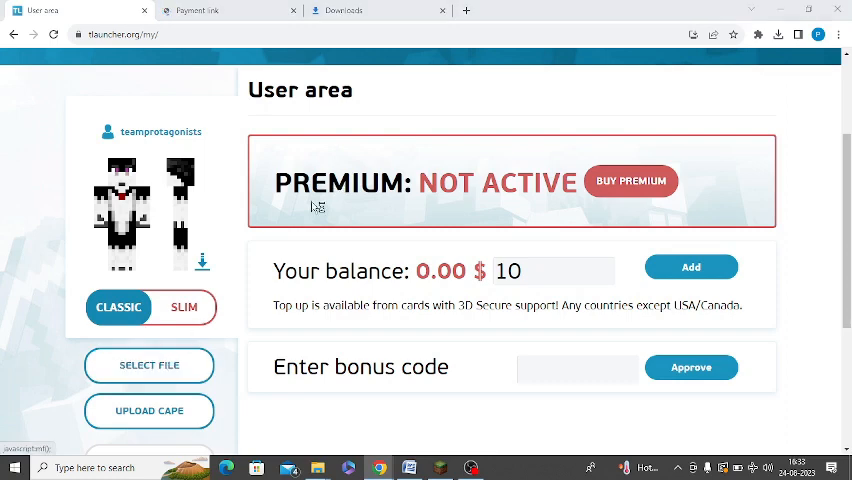
{"action": "left_click", "coordinate": [148, 364]}
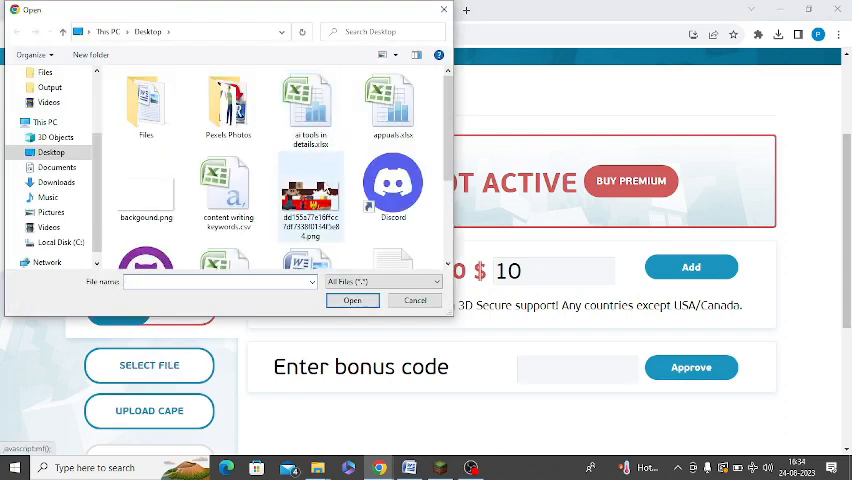
{"action": "left_click", "coordinate": [416, 300]}
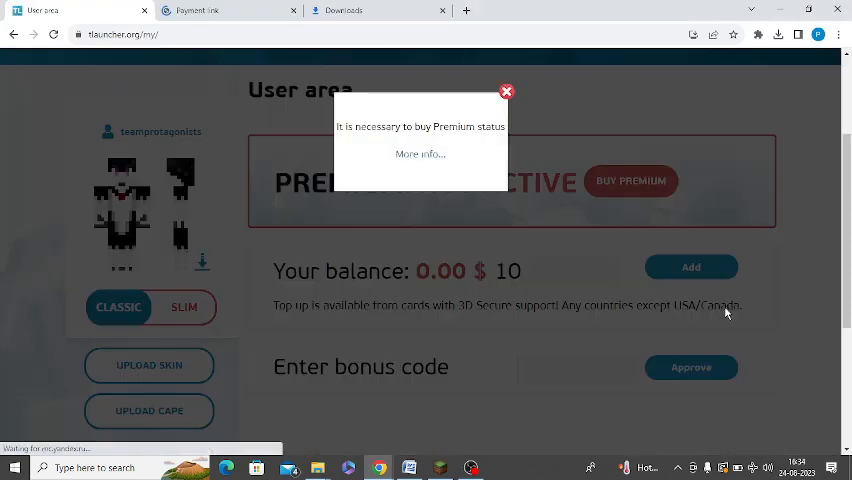
- Highlight and close the Premium-required popup, leaving the original skin unchanged
{"action": "left_click_drag", "start_coordinate": [360, 126], "coordinate": [500, 126]}
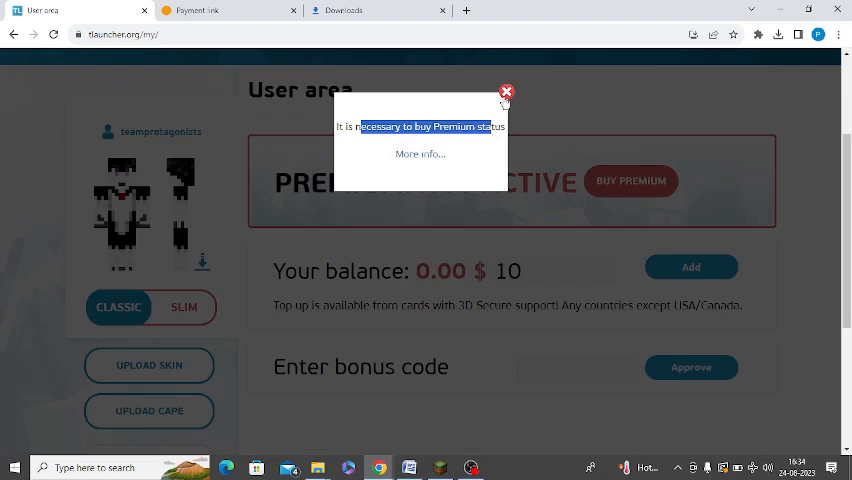
{"action": "left_click", "coordinate": [506, 92]}
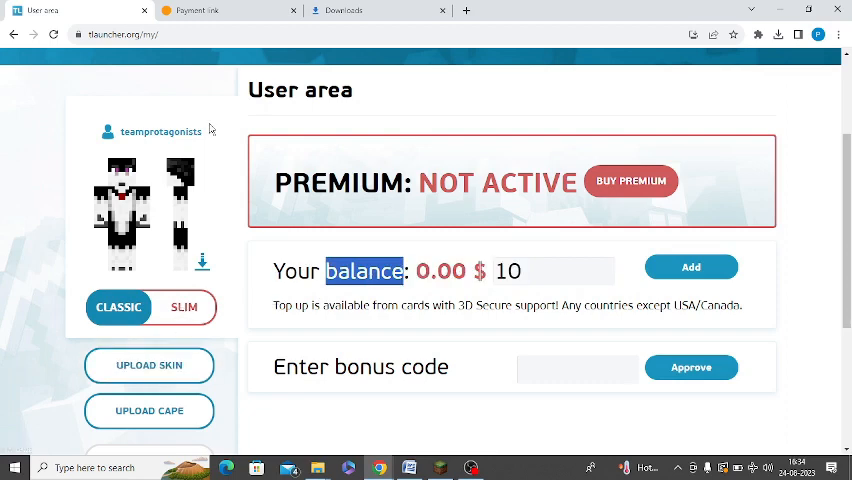
{"action": "mouse_move", "coordinate": [384, 296]}
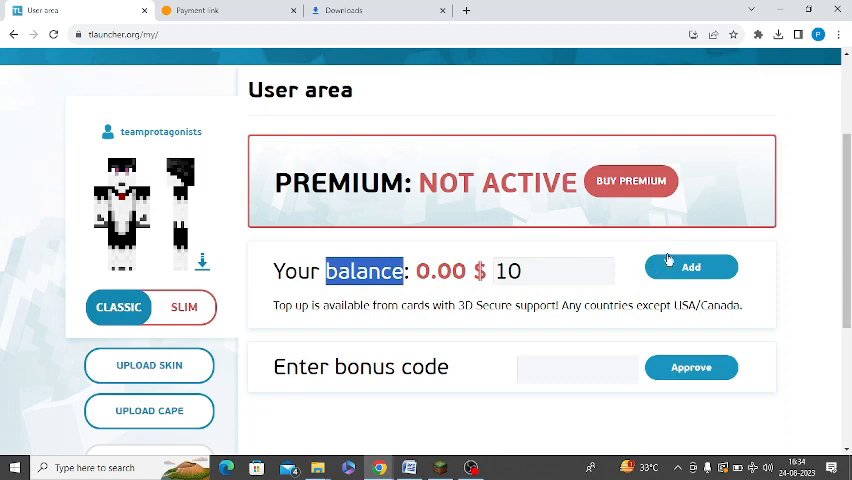
{"action": "mouse_move", "coordinate": [260, 348]}
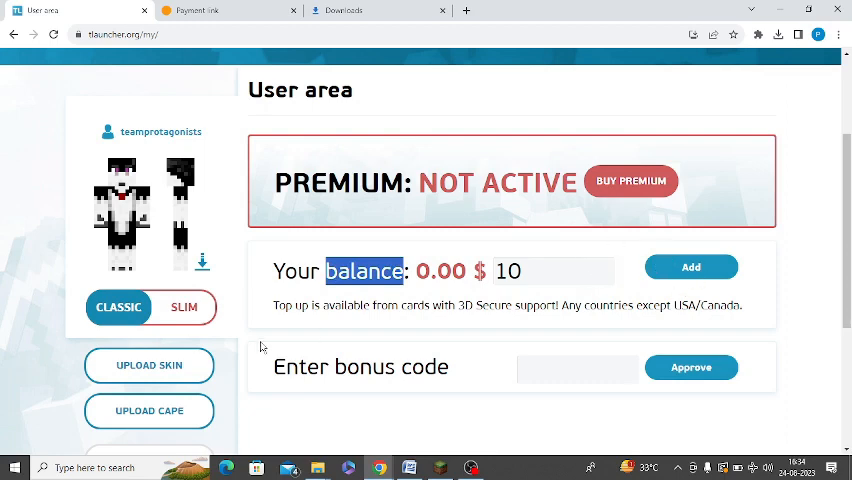
{"action": "mouse_move", "coordinate": [264, 344]}
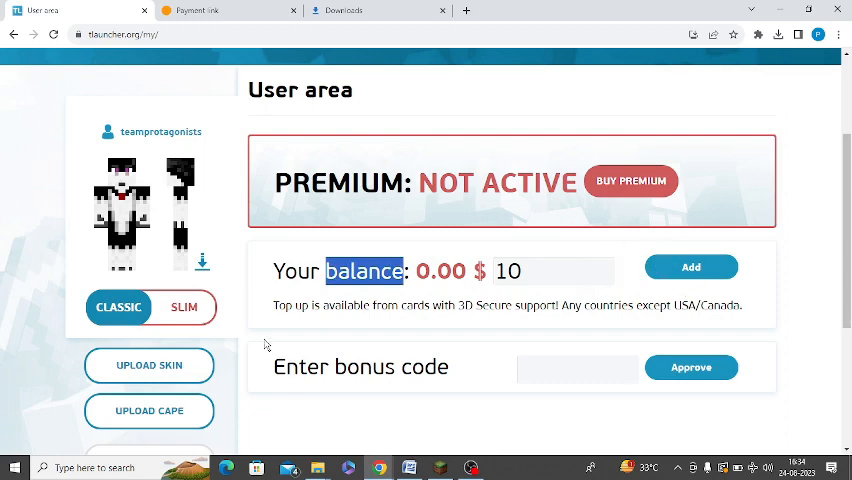